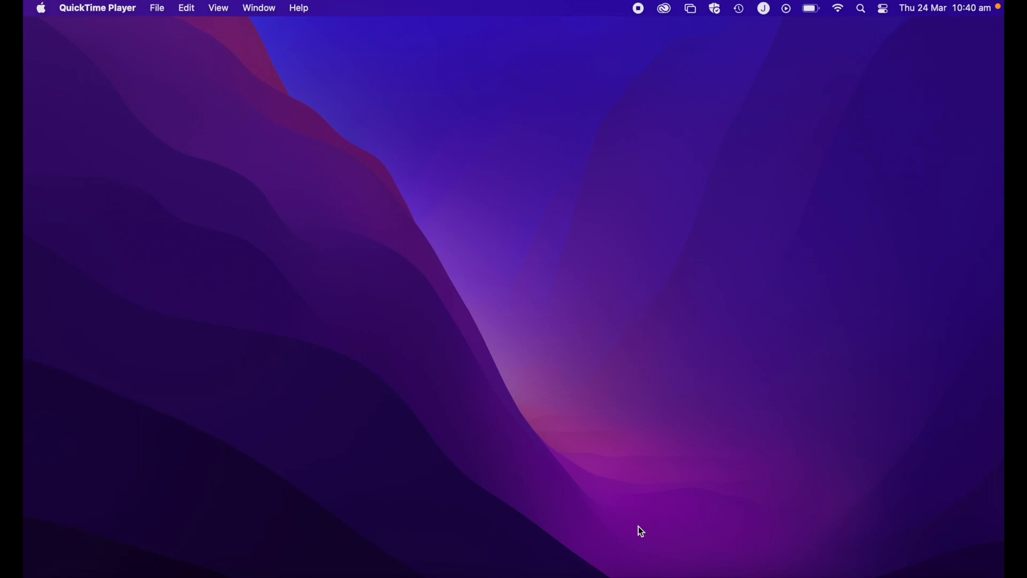
pyautogui.moveTo(393, 350)
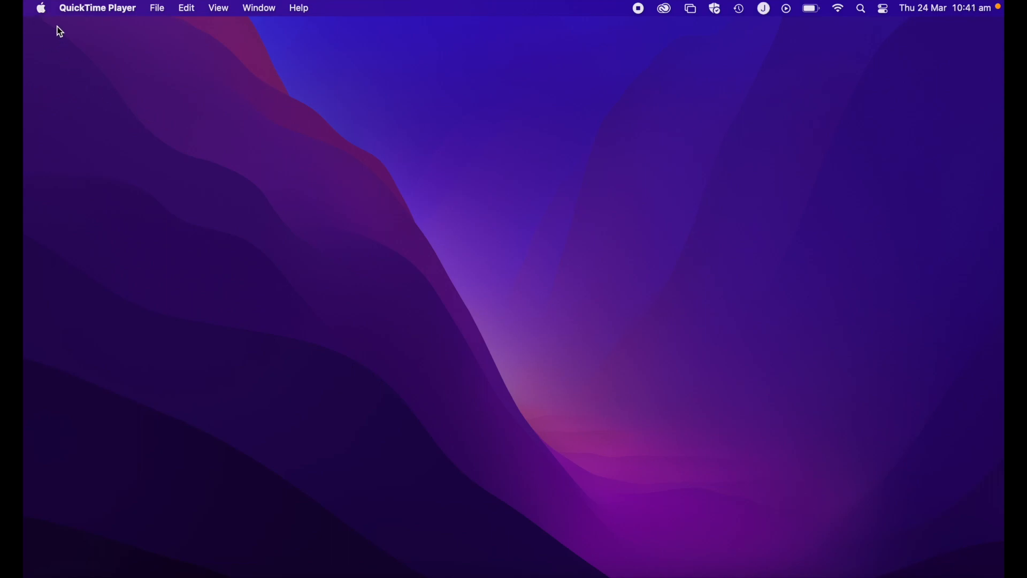
pyautogui.moveTo(328, 199)
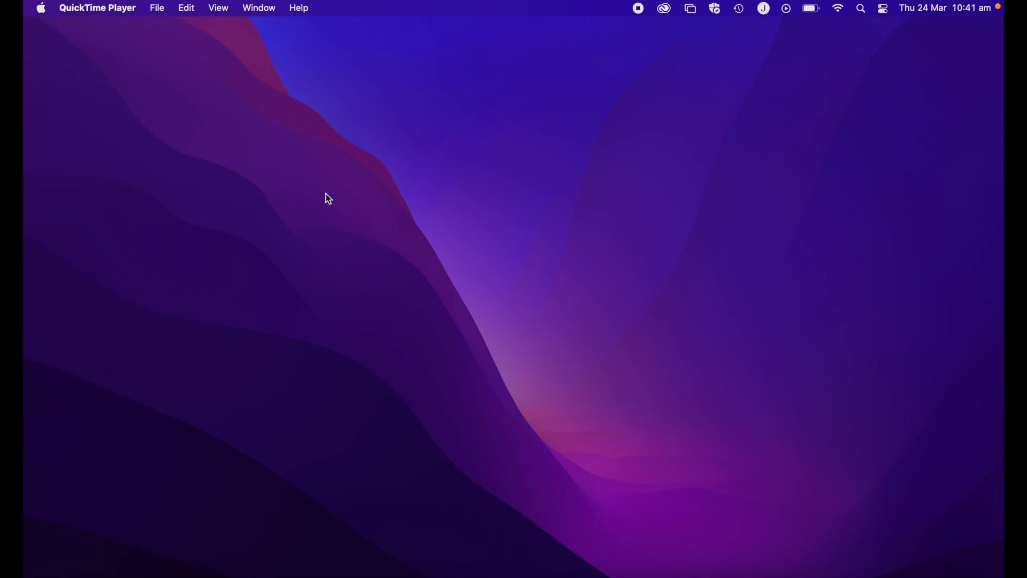
pyautogui.moveTo(53, 15)
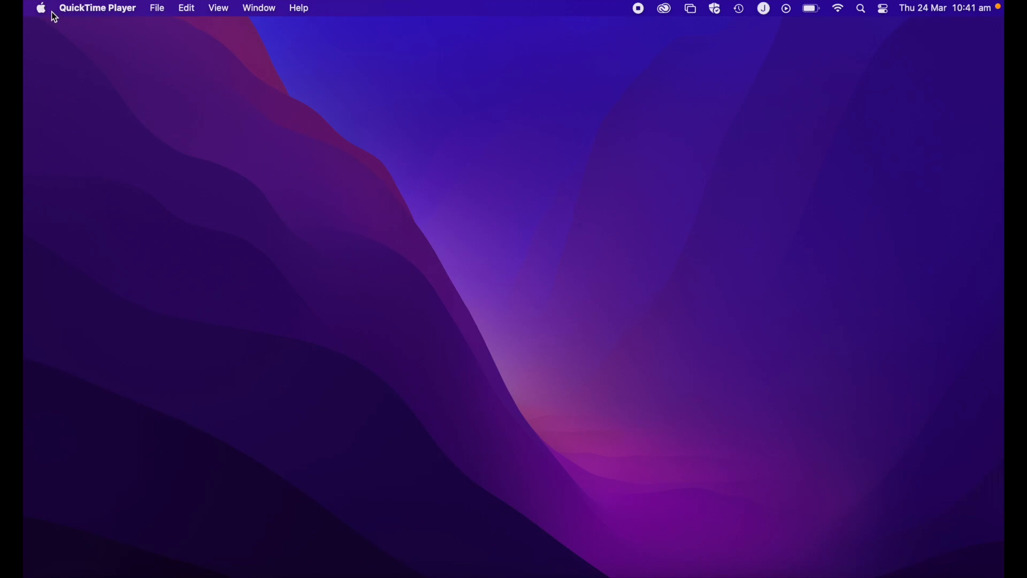
# Open System Preferences from the Apple menu and show the Keyboard pane.
pyautogui.click(41, 8)
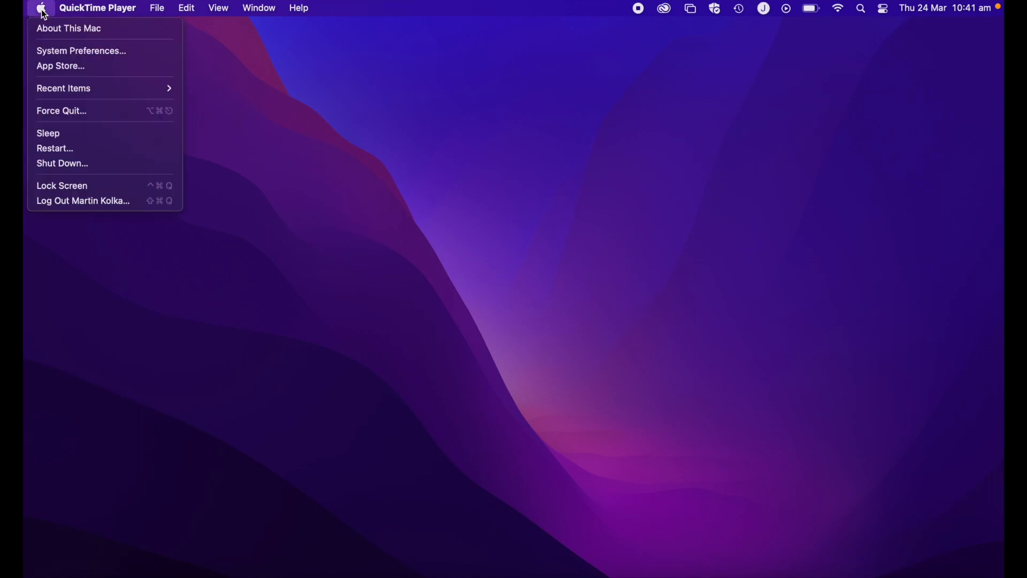
pyautogui.click(80, 50)
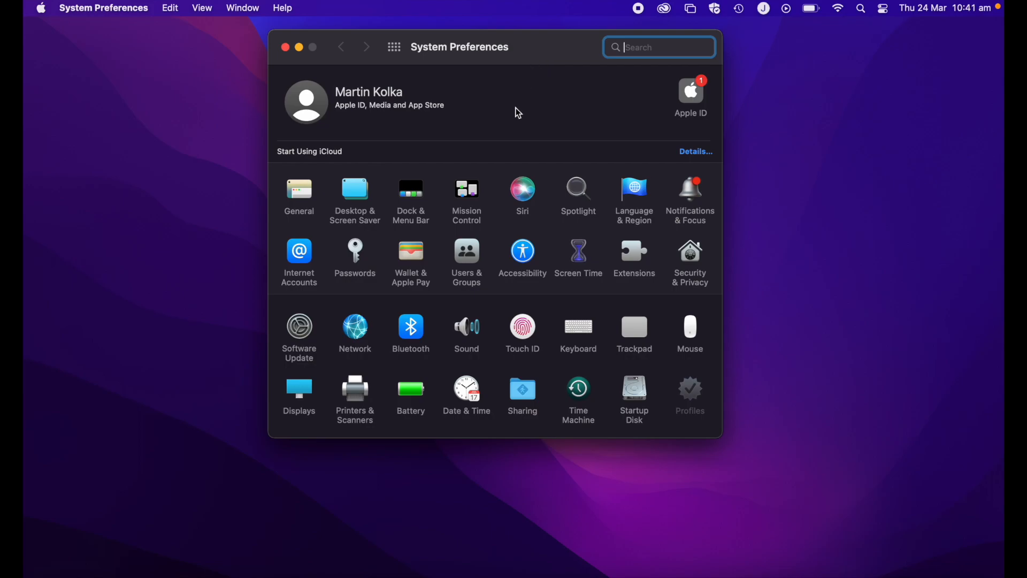
pyautogui.moveTo(578, 326)
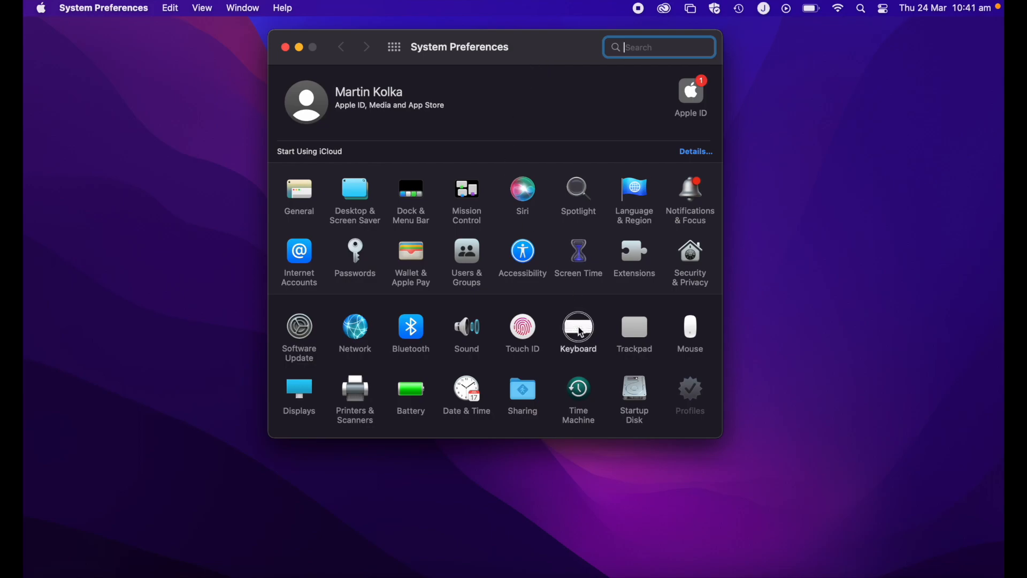
pyautogui.click(578, 327)
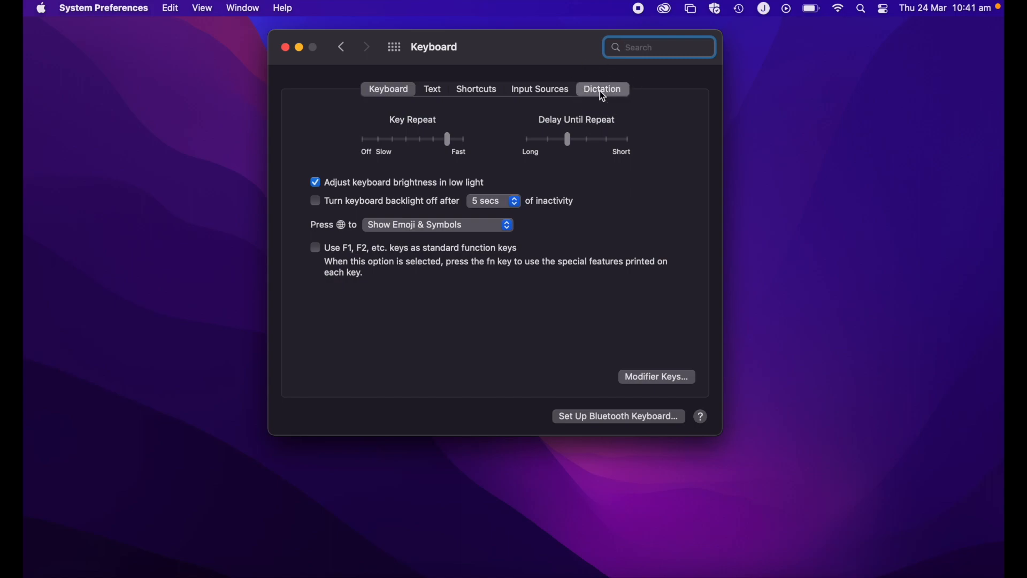
# Turn Dictation on in the Keyboard pane and accept the Enable Dictation privacy notice.
pyautogui.click(602, 90)
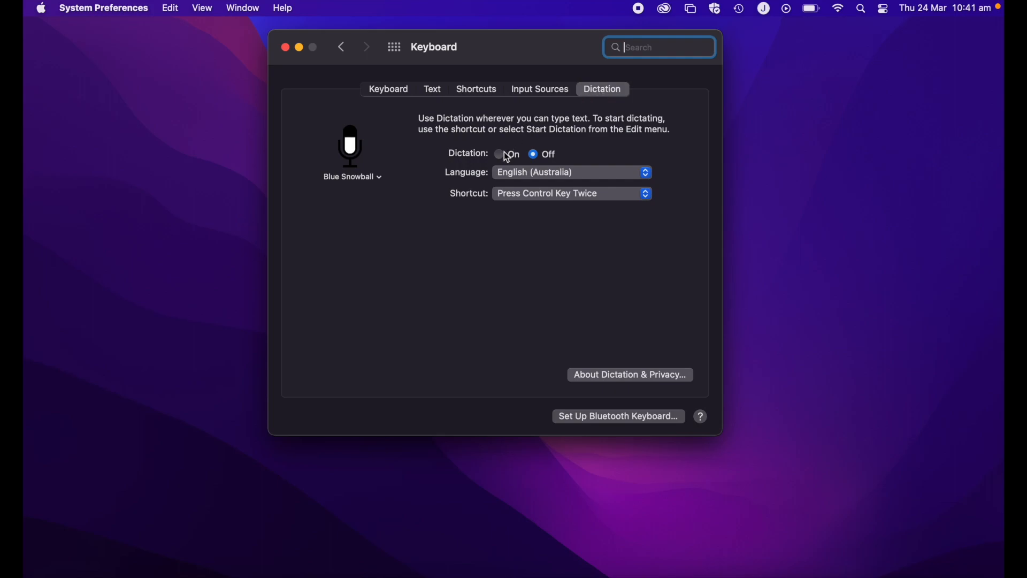
pyautogui.click(499, 154)
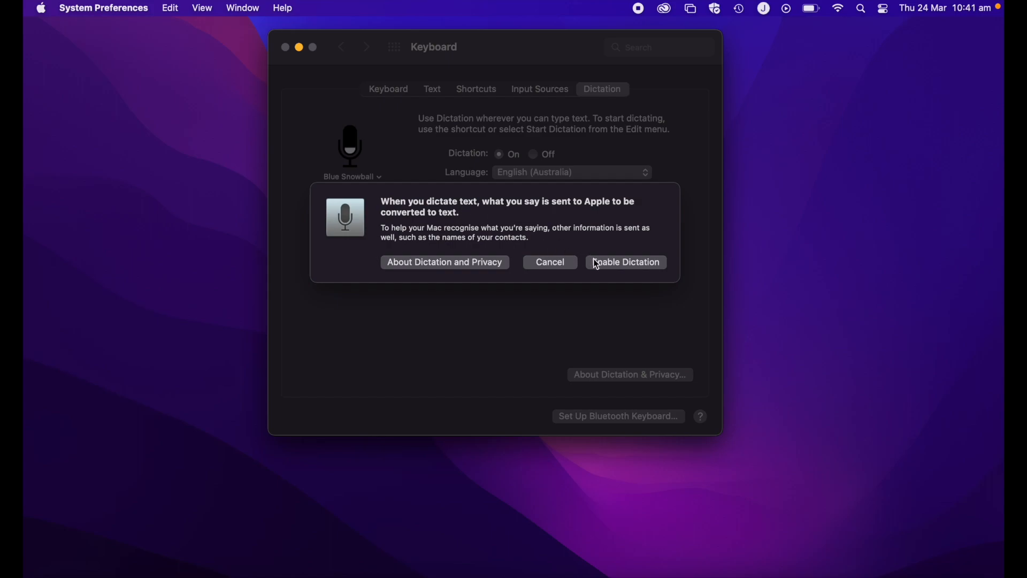
pyautogui.click(624, 261)
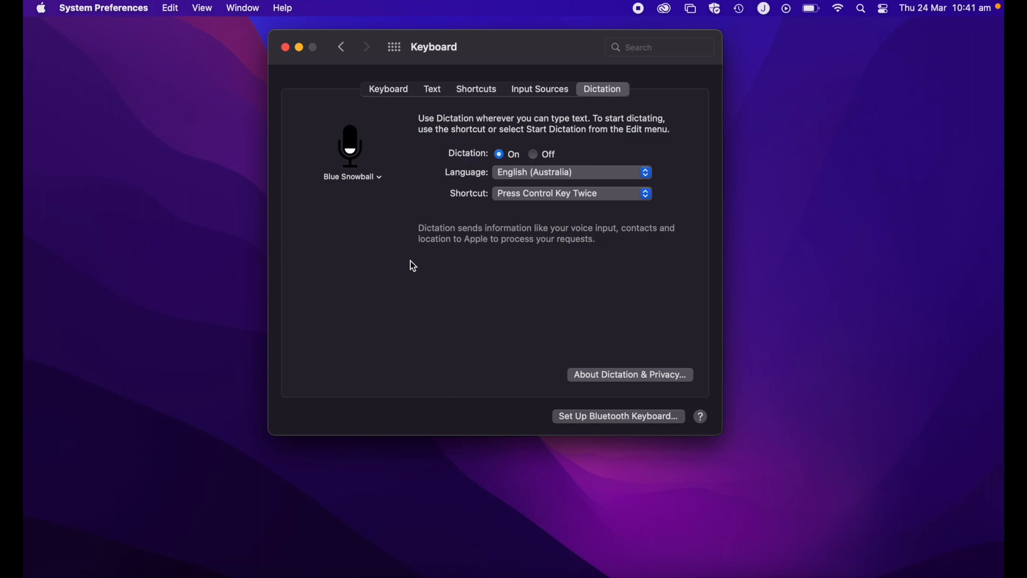
pyautogui.click(352, 176)
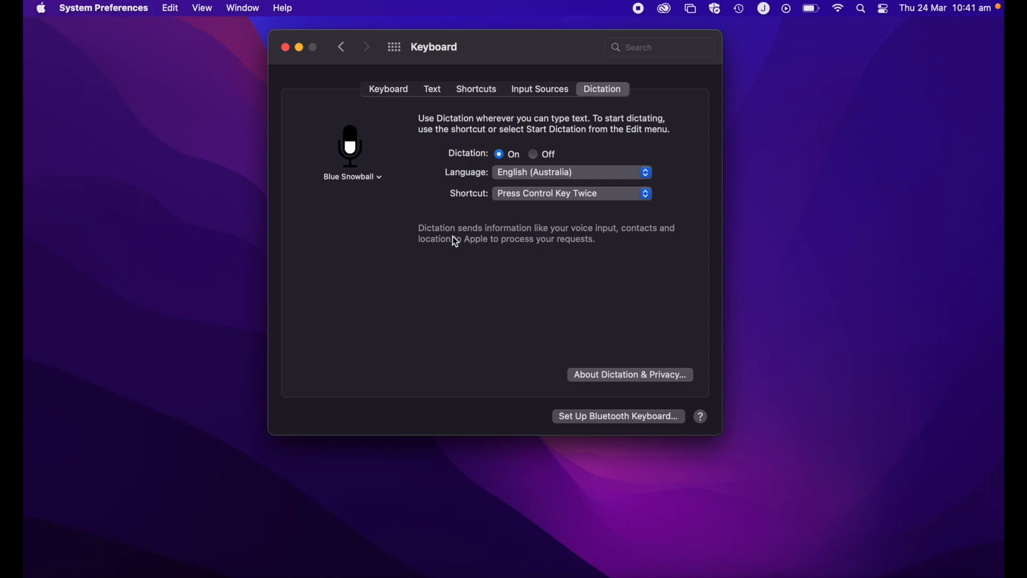
pyautogui.click(570, 192)
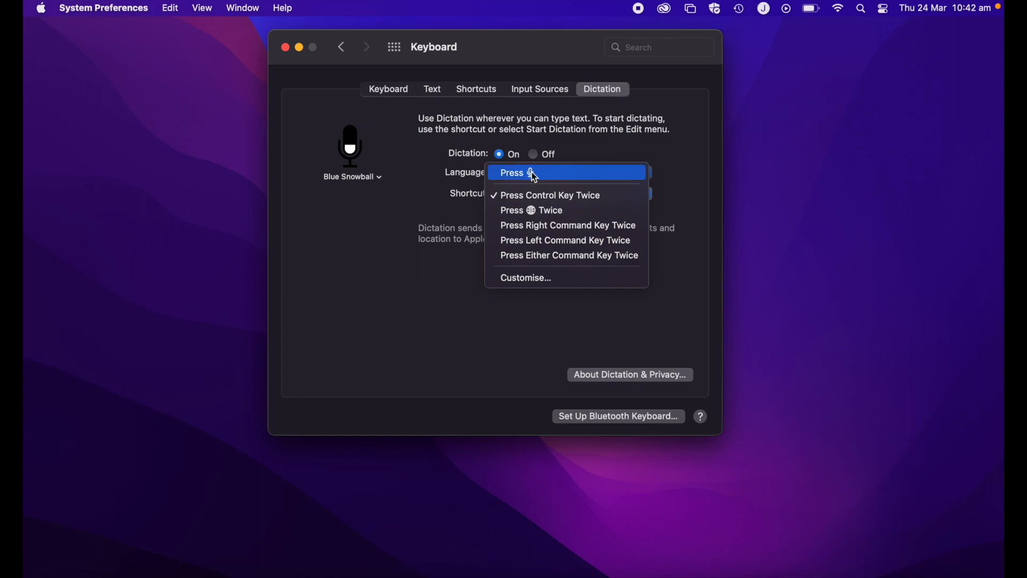
pyautogui.moveTo(565, 209)
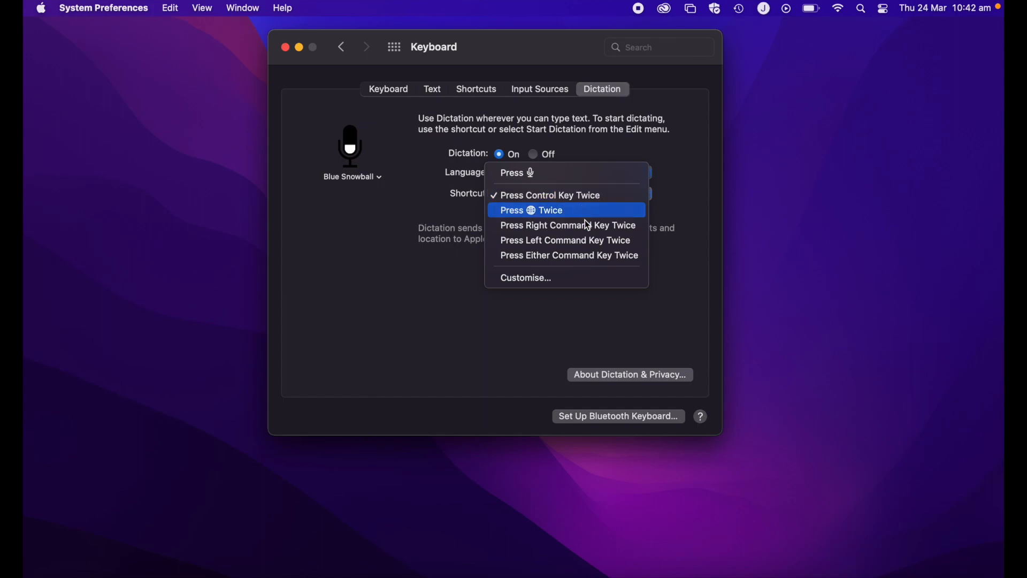
pyautogui.moveTo(520, 277)
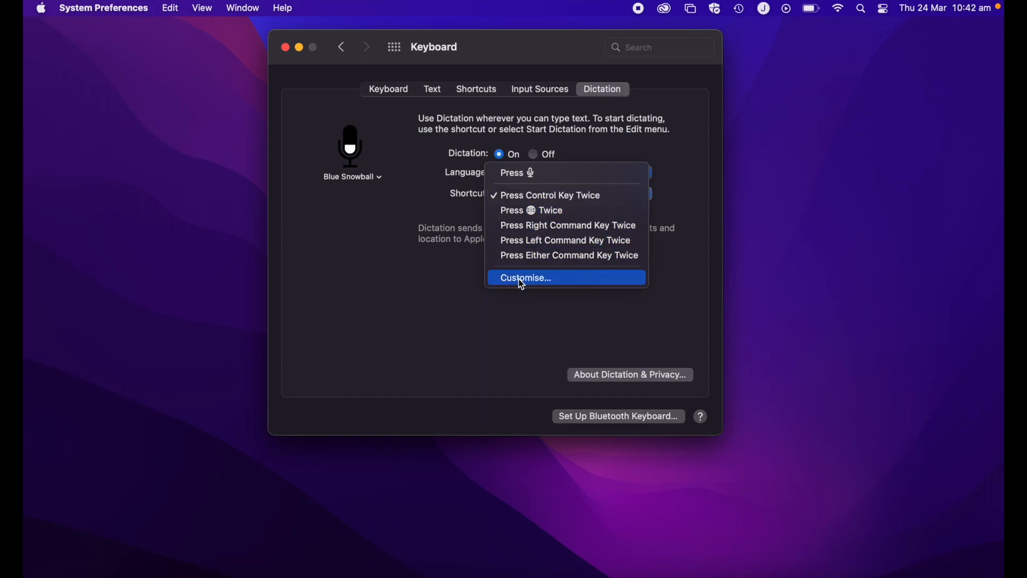
pyautogui.moveTo(557, 199)
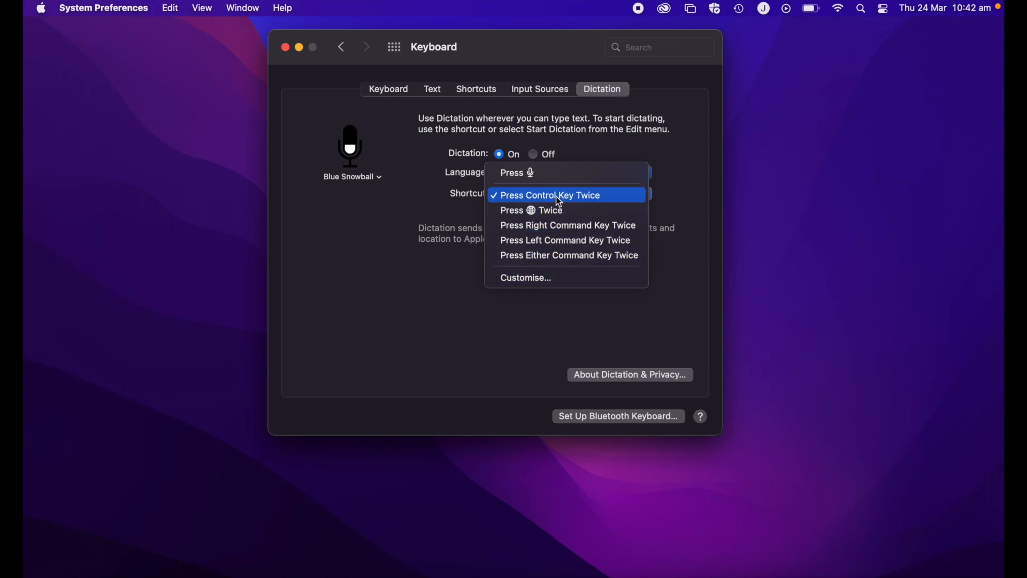
pyautogui.click(550, 195)
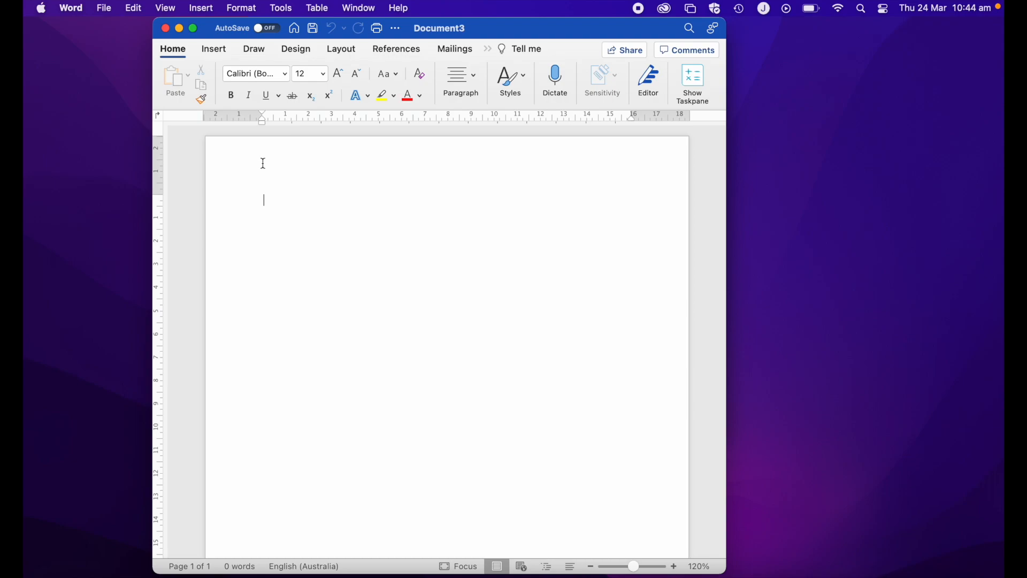
# Dictate "And now I can't dictate and my words will get turned into text" into Word.
pyautogui.click(555, 77)
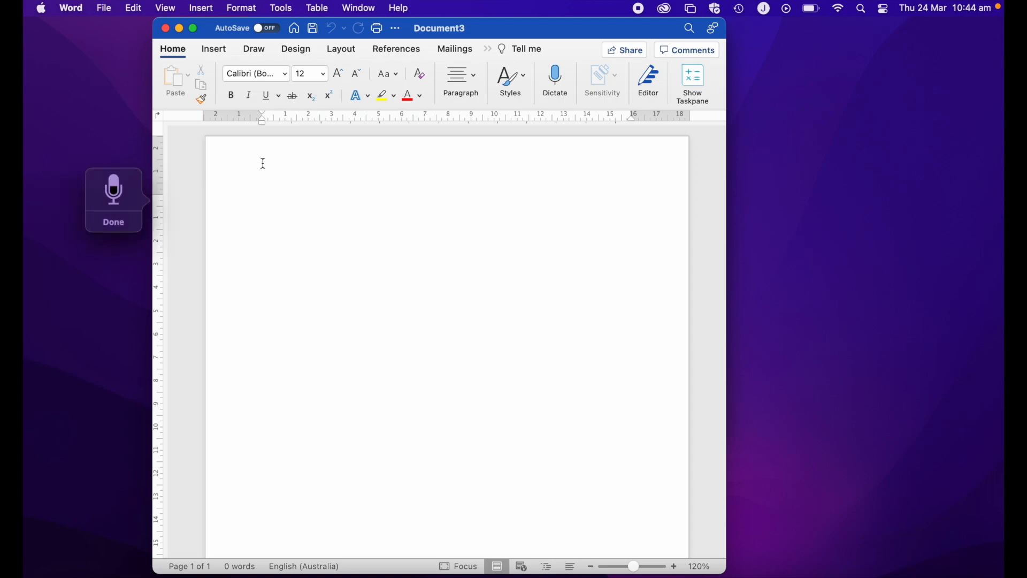
pyautogui.write("And now I can't dictate")
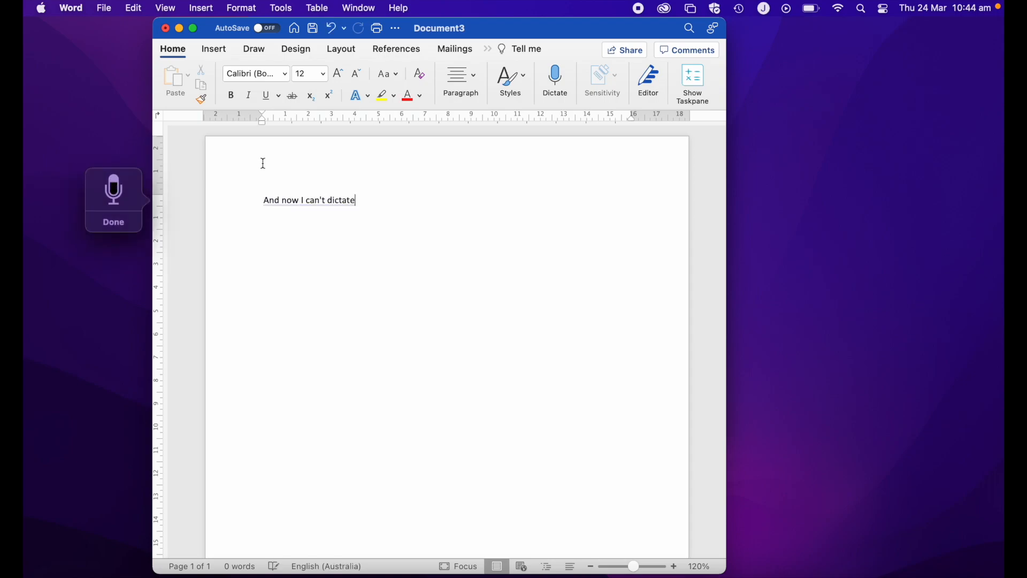
pyautogui.write('my words')
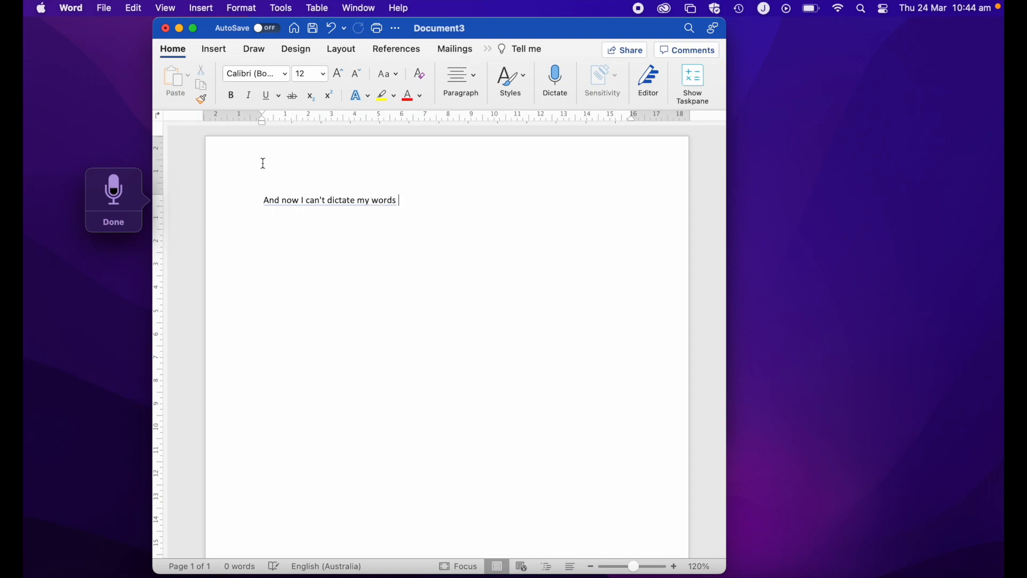
pyautogui.write('will get turned into text t')
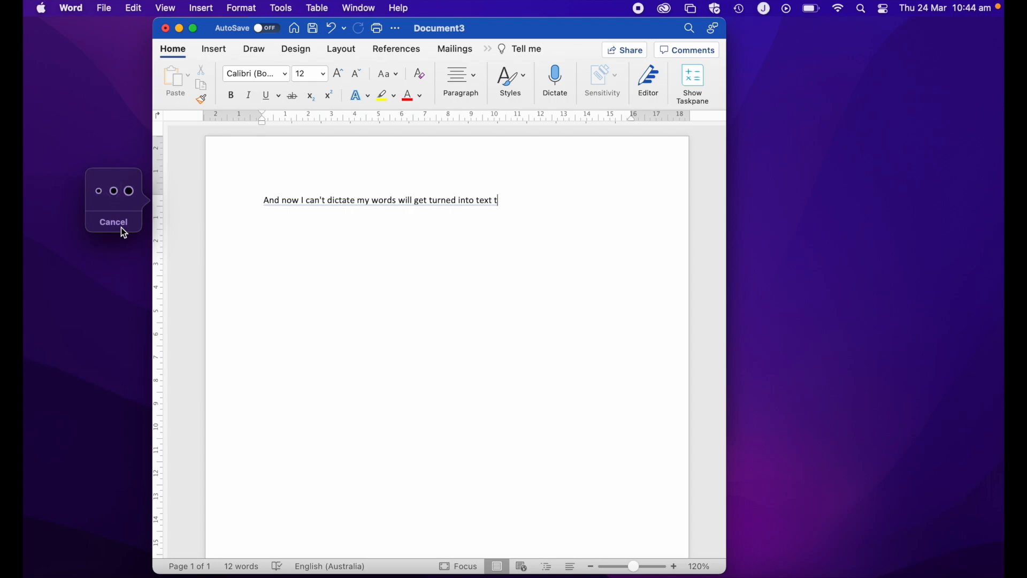
pyautogui.click(113, 221)
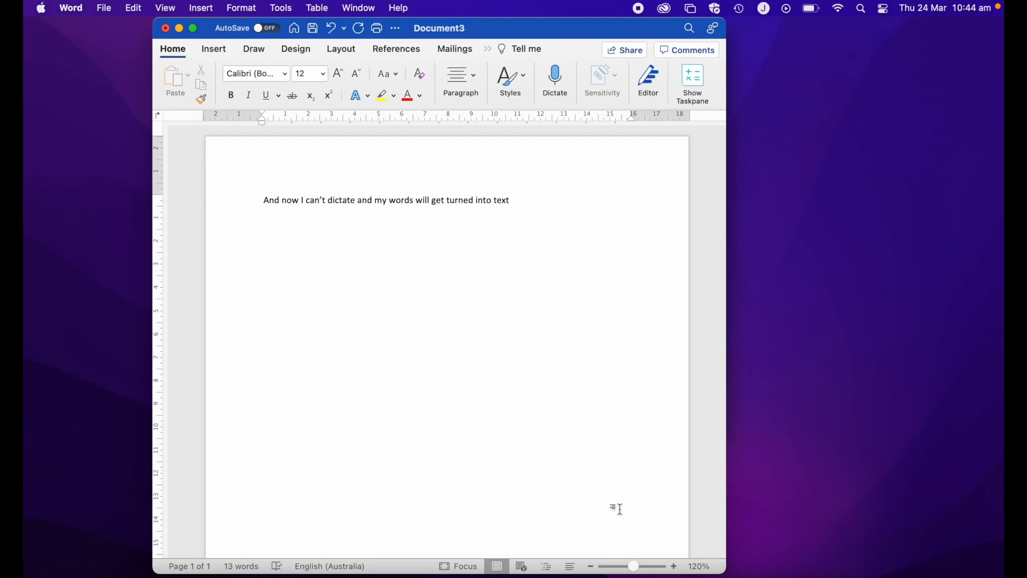
pyautogui.click(511, 200)
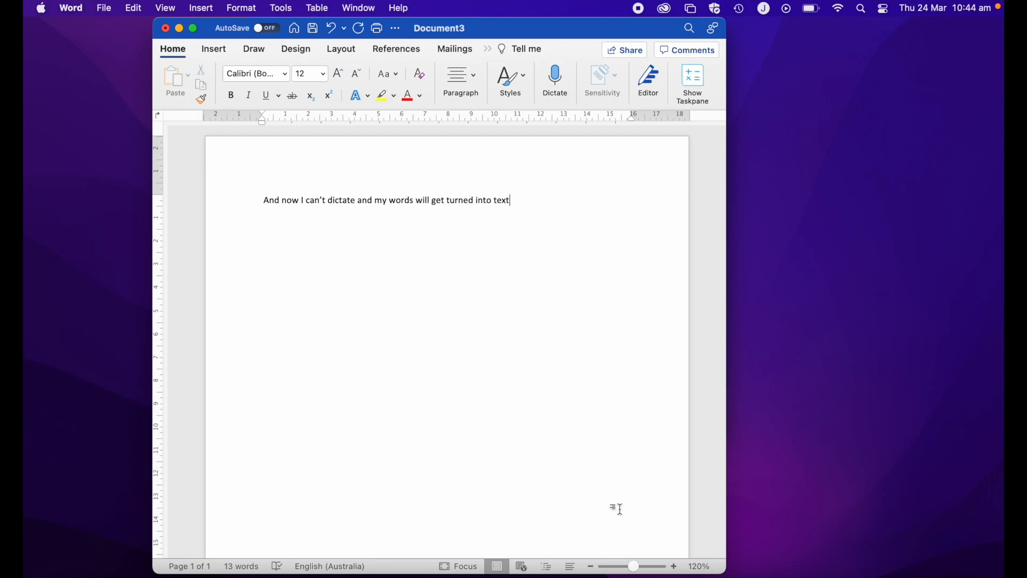